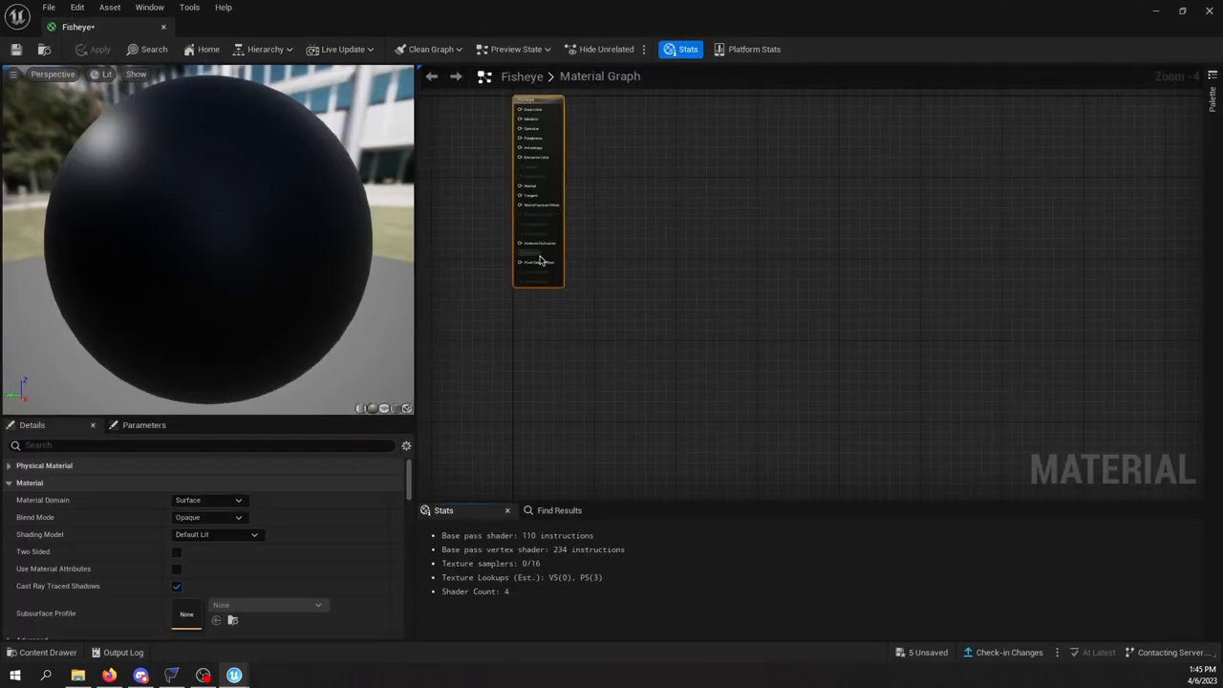
# Step: Add a SceneTexture lookup node found by searching 'scene'
pyautogui.write('scene')
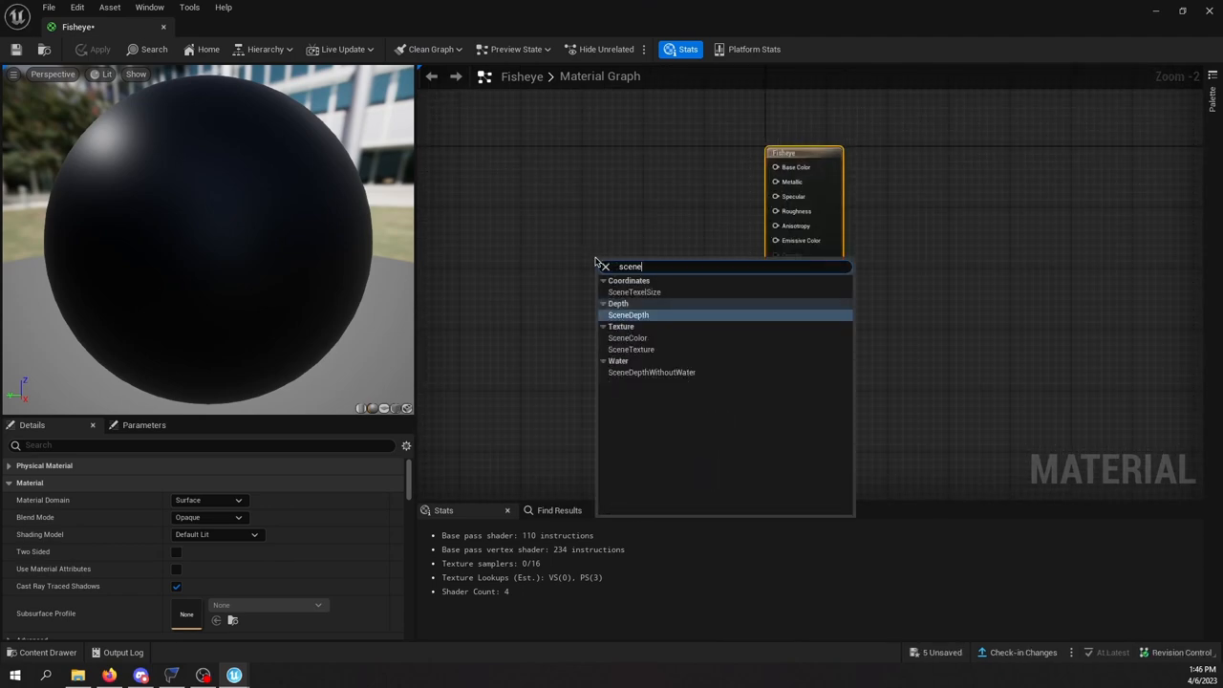
pyautogui.click(627, 337)
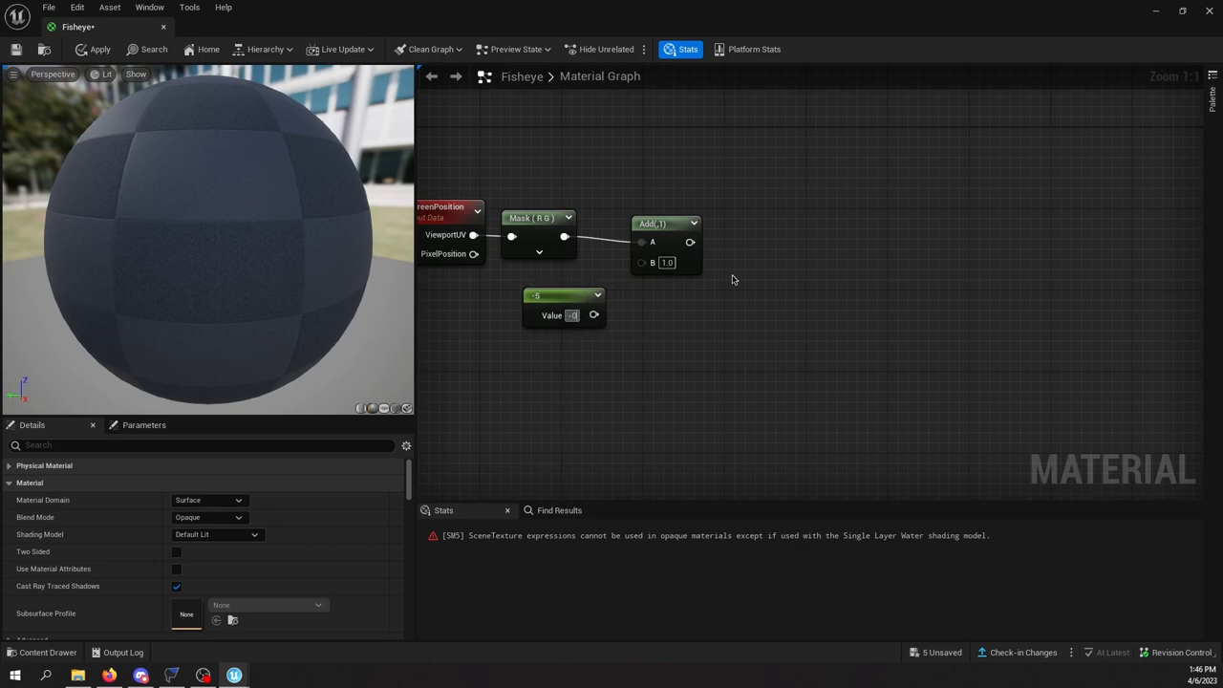
# Step: Wire the offset screen coordinates onward and convert the constant into the Intensity parameter
pyautogui.moveTo(592, 315); pyautogui.dragTo(638, 277)
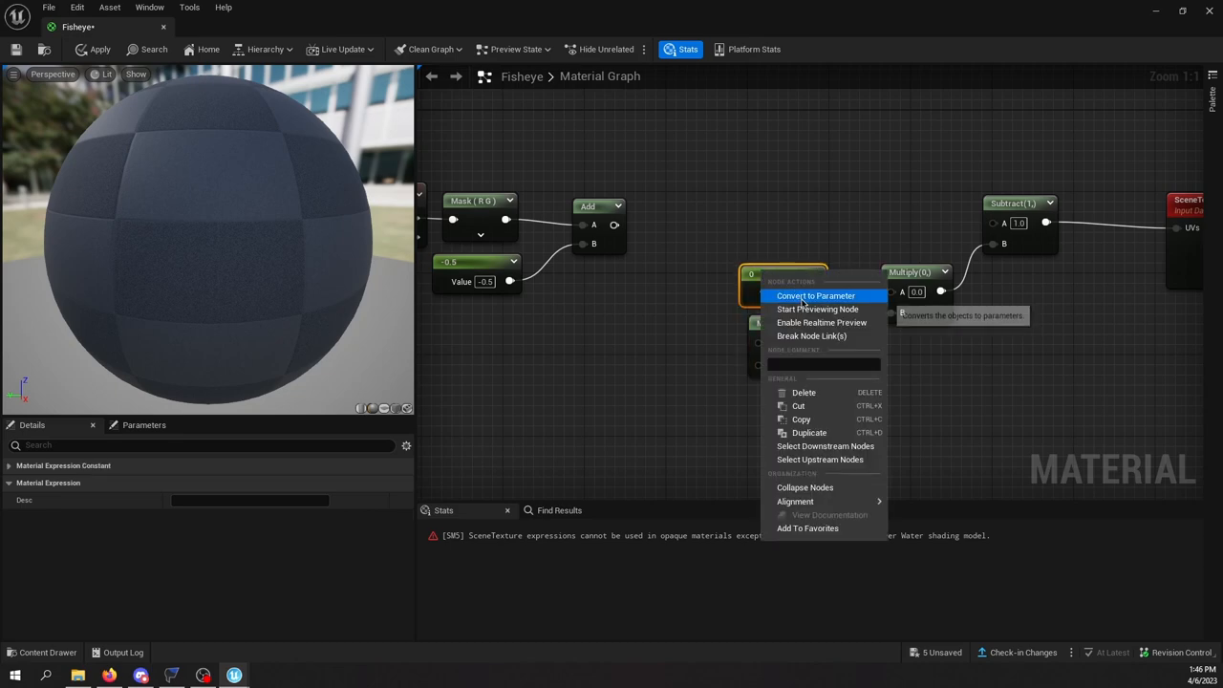
pyautogui.click(816, 294)
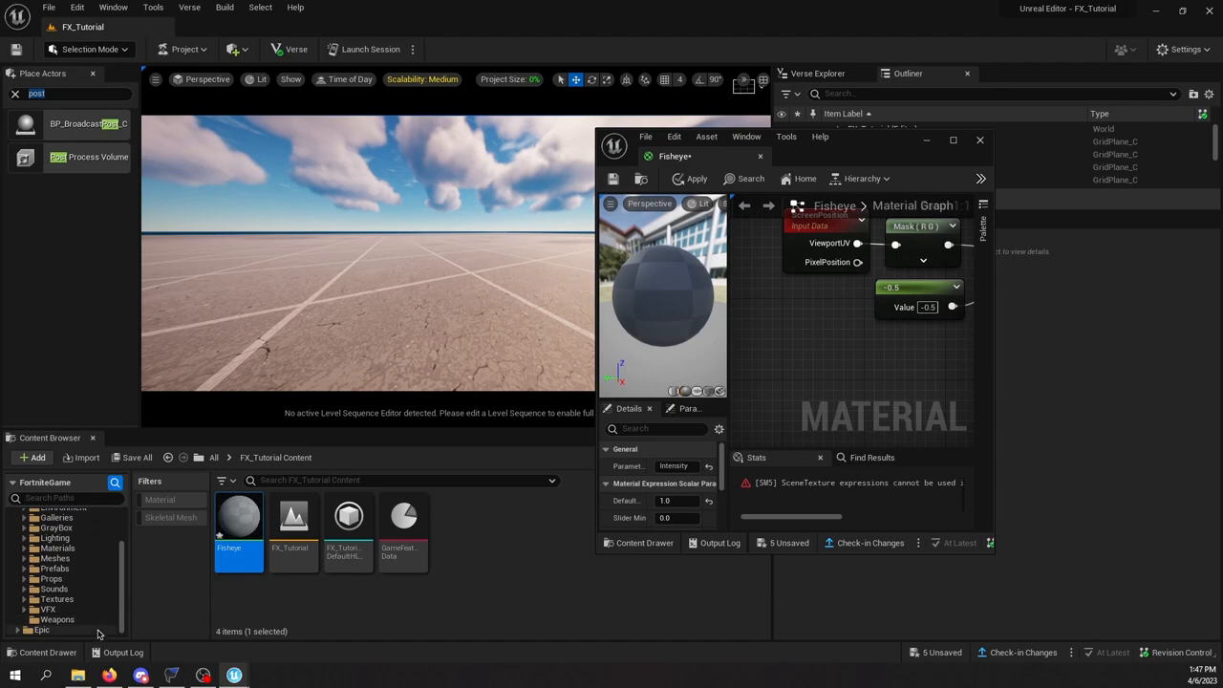
# Step: Search the Epic engine content folder for 'radial g' to find the radial gradient function
pyautogui.click(42, 631)
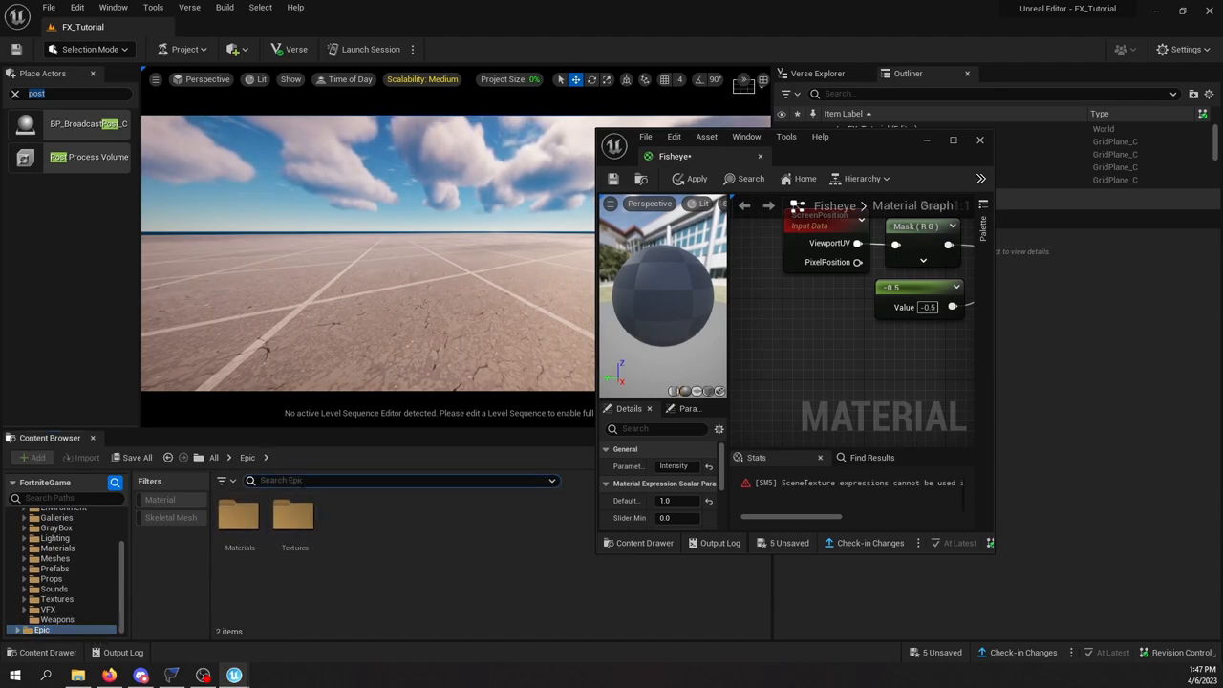
pyautogui.write('radial g')
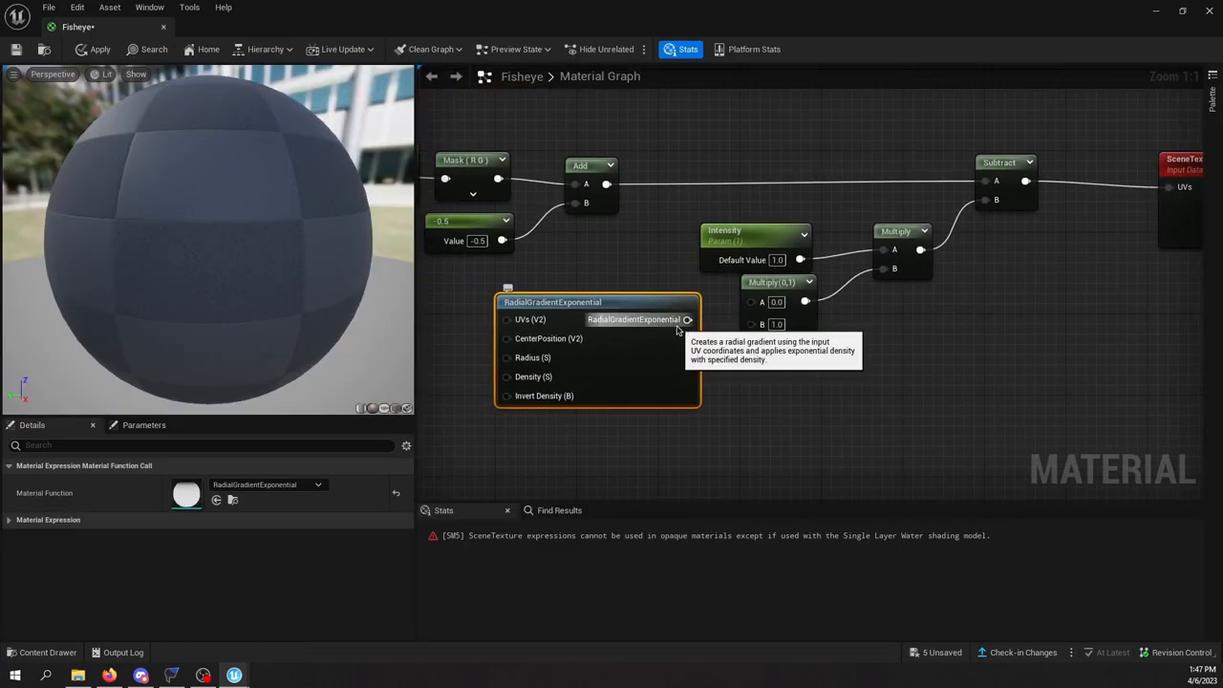
# Step: Invert the gradient result with a one-minus node and feed it into a StaticSwitchParameter
pyautogui.moveTo(686, 320); pyautogui.dragTo(765, 323)
pyautogui.write('s')
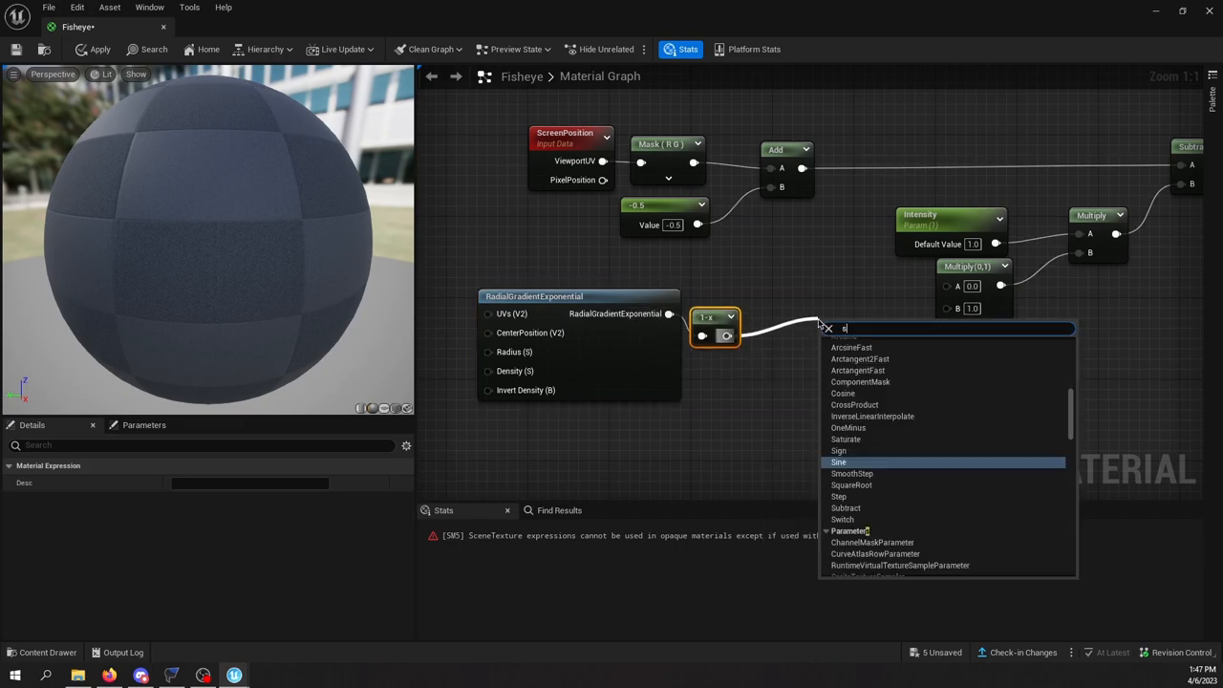
pyautogui.write('witchpa')
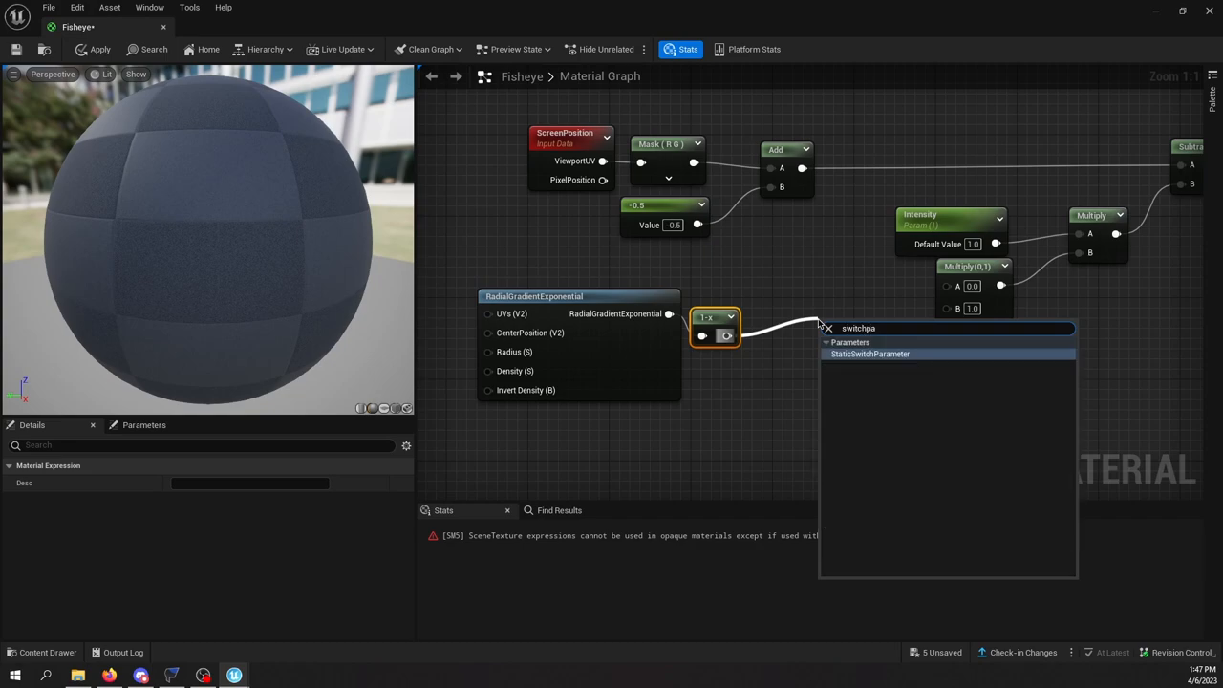
pyautogui.click(869, 353)
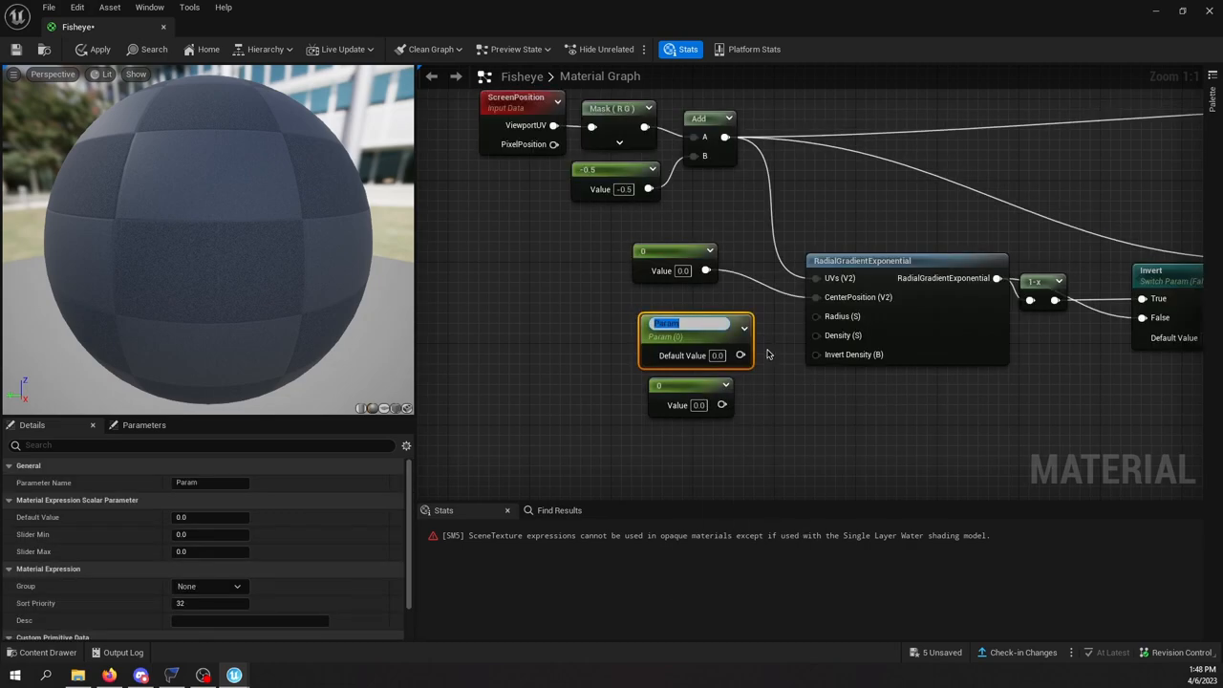
# Step: Name the converted parameter Radius with a default value of 1.0
pyautogui.write('Radius')
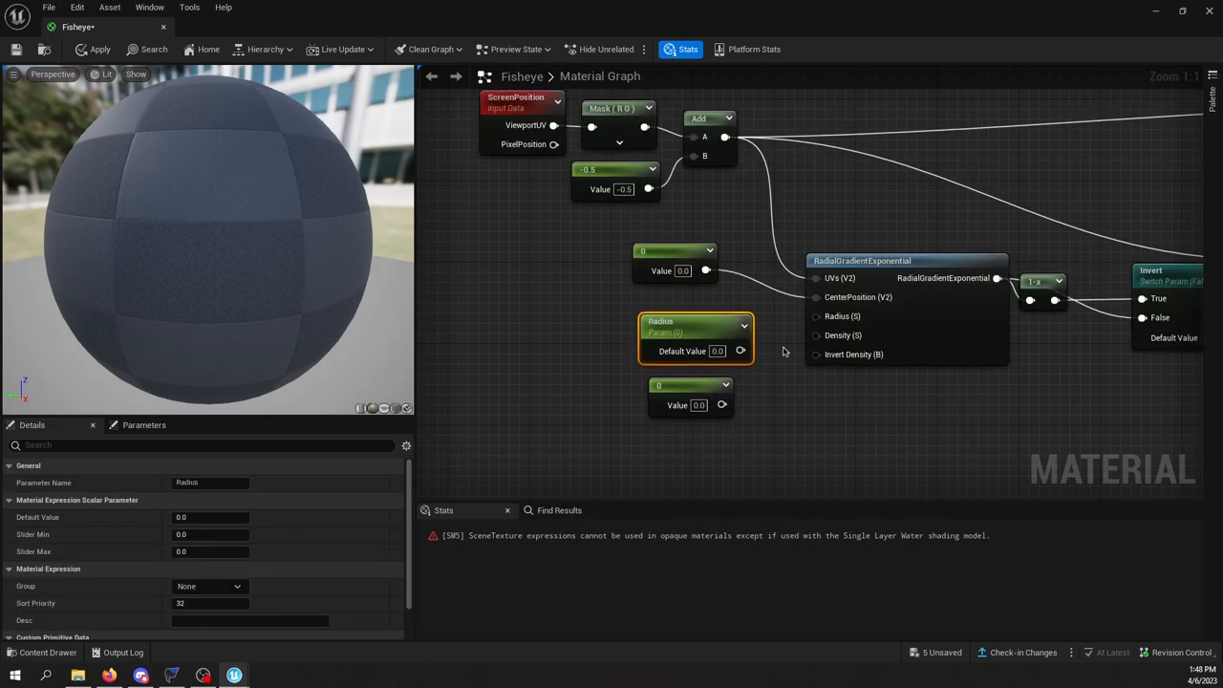
pyautogui.write('1.0')
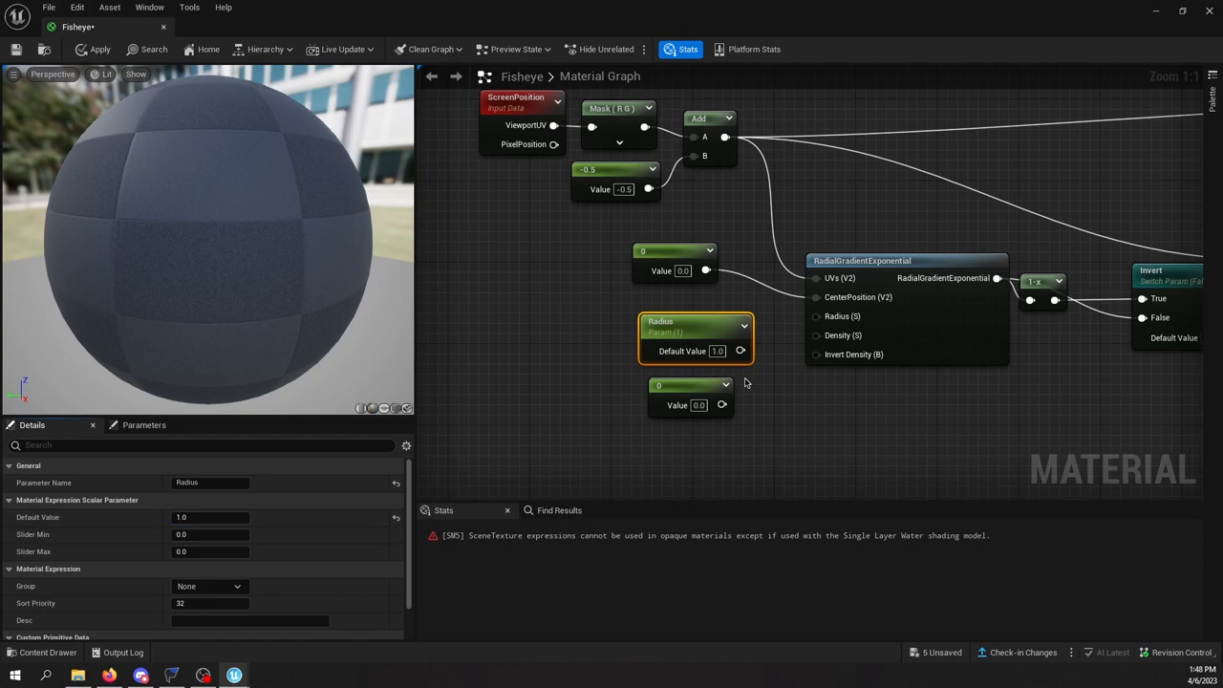
pyautogui.click(688, 392)
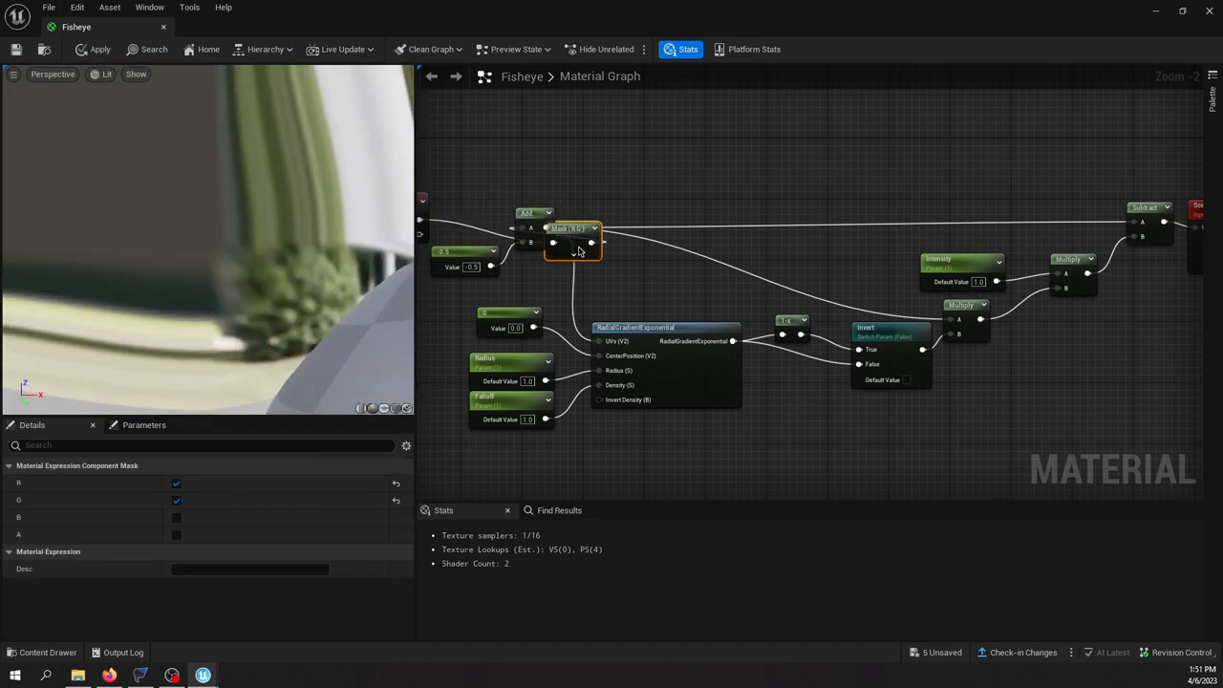
# Step: Reposition the Mask node ahead of the Add node in the UV chain
pyautogui.moveTo(572, 239); pyautogui.dragTo(459, 210)
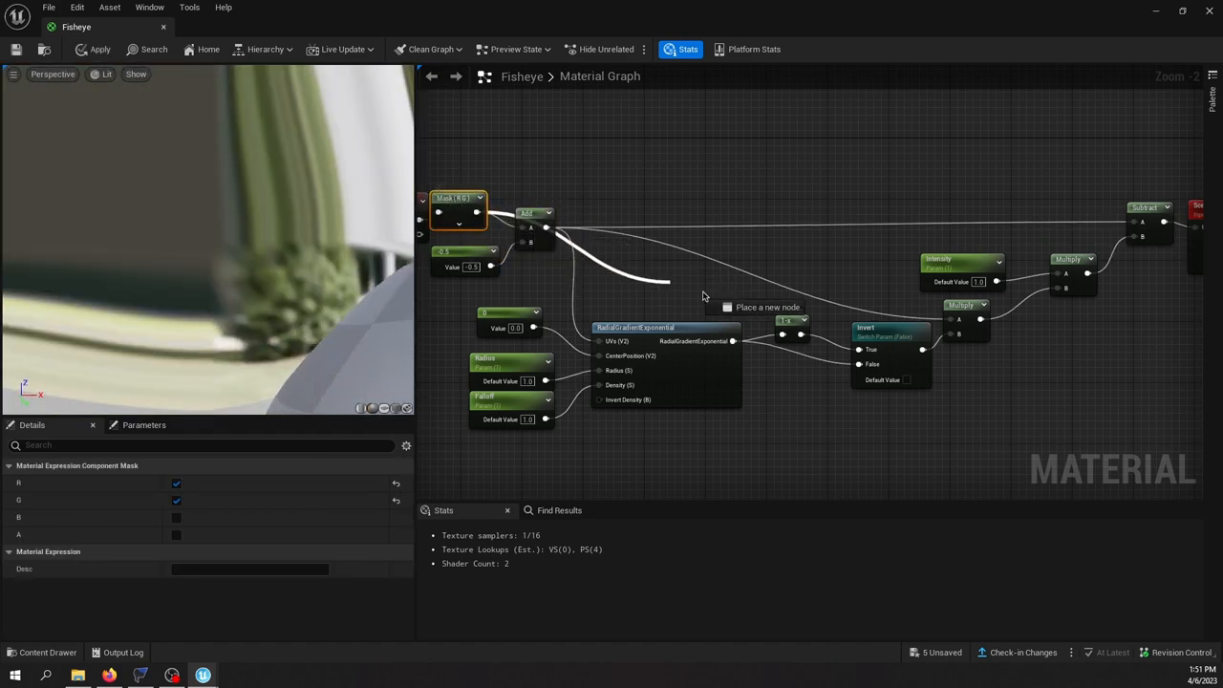